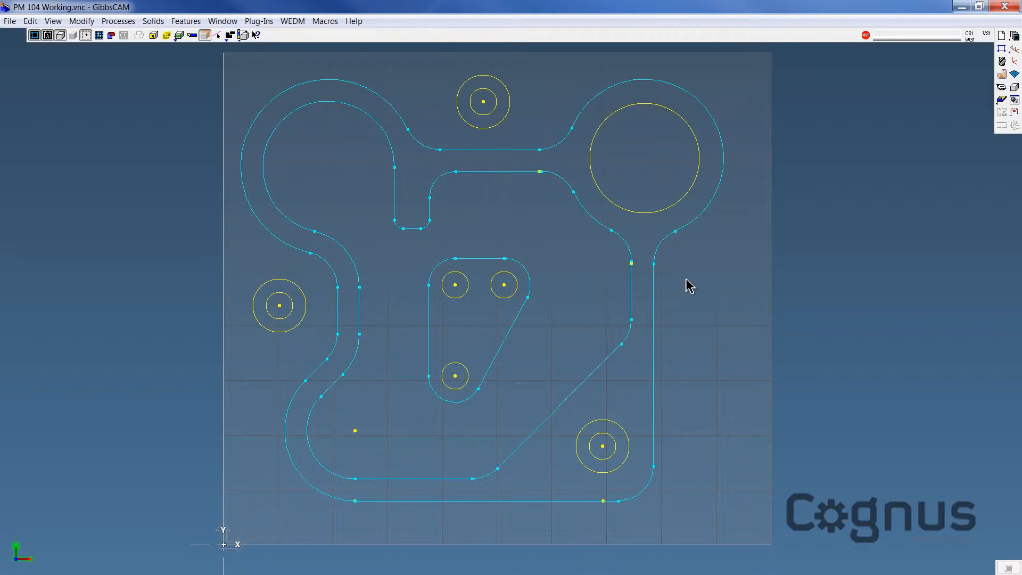
{"action": "mouse_move", "coordinate": [829, 181]}
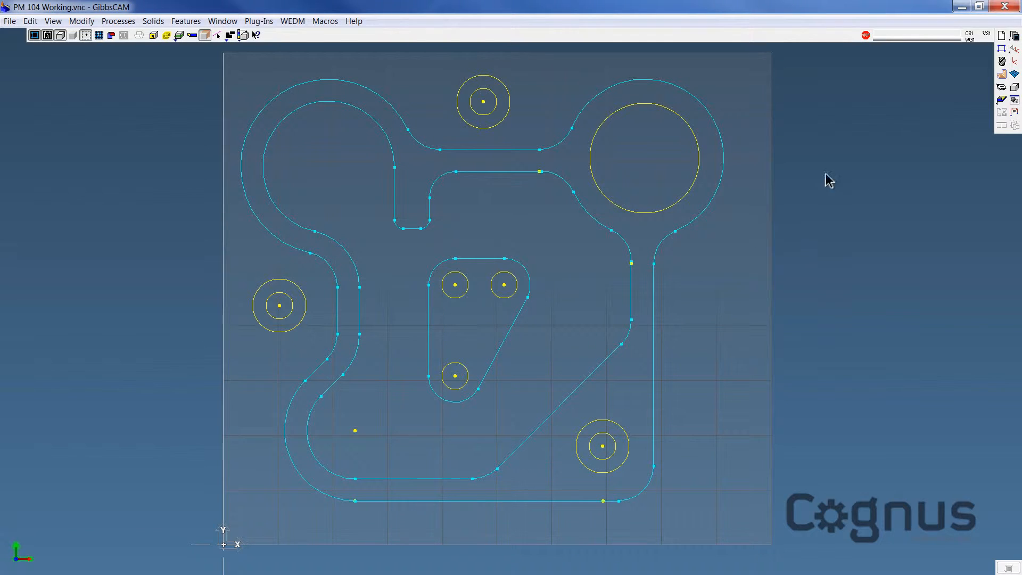
{"action": "mouse_move", "coordinate": [990, 65]}
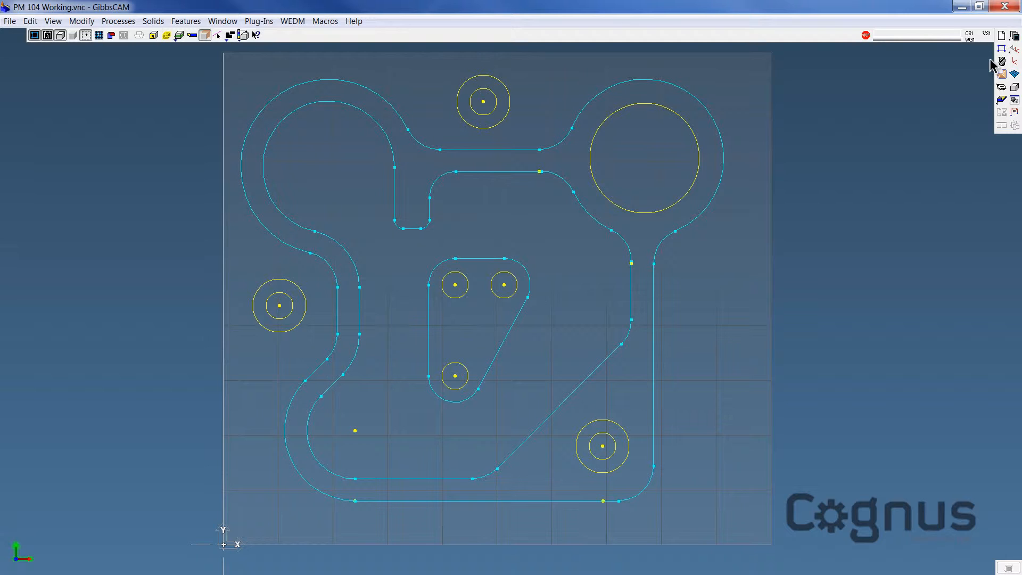
{"action": "mouse_move", "coordinate": [995, 67]}
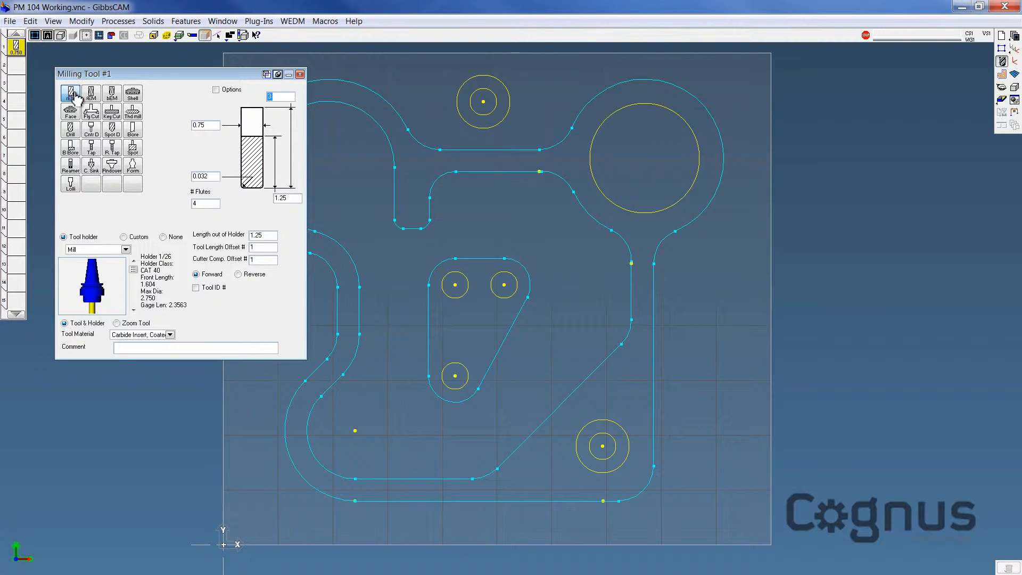
Make tool 1 a 2.5-diameter, 5-flute face mill, 2 out of holder, commented 'Face Mill'.
{"action": "left_click", "coordinate": [70, 111]}
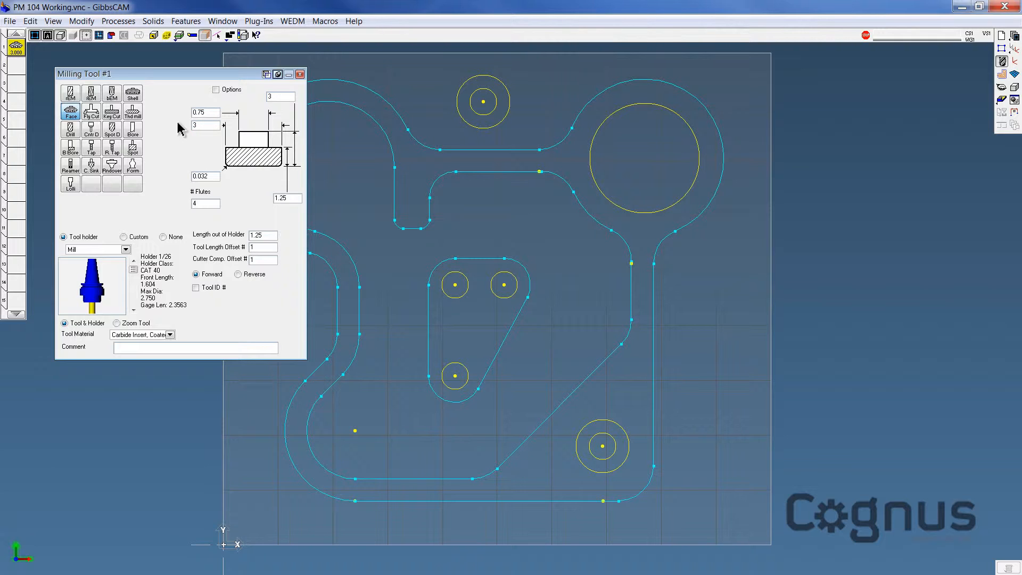
{"action": "left_click", "coordinate": [204, 113]}
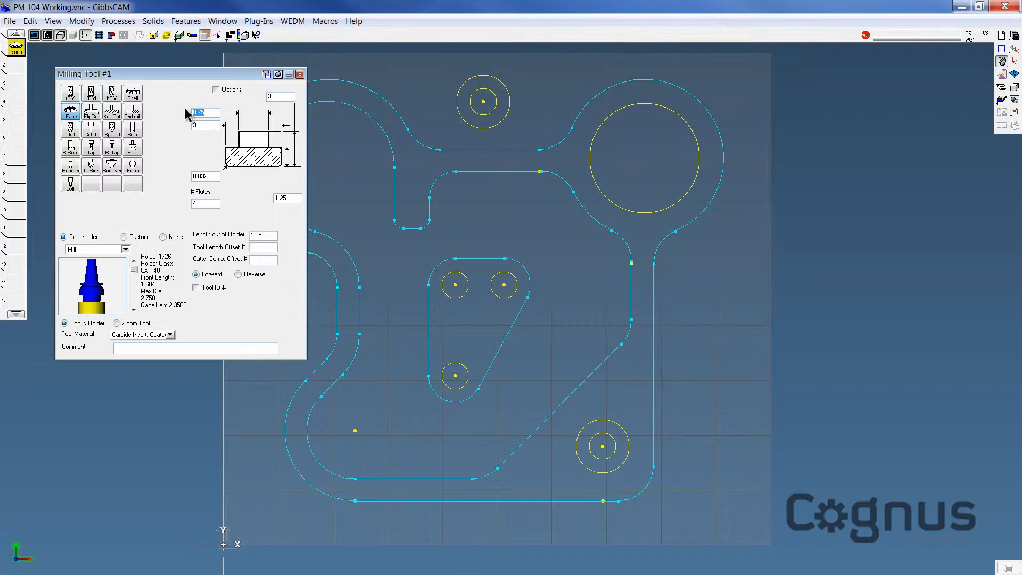
{"action": "type", "text": "2.5"}
{"action": "left_click", "coordinate": [287, 198]}
{"action": "type", "text": ".75"}
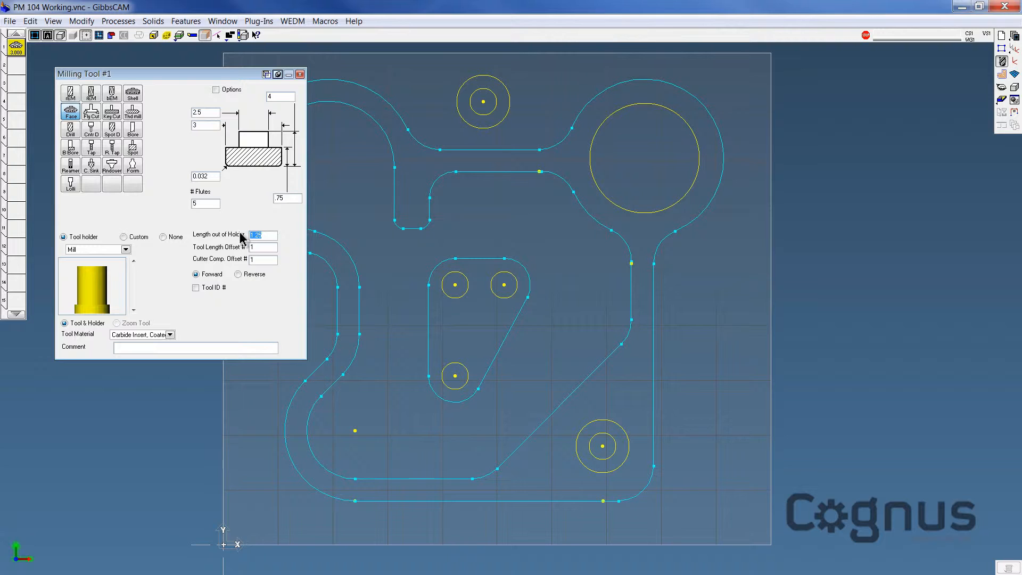
{"action": "type", "text": "2"}
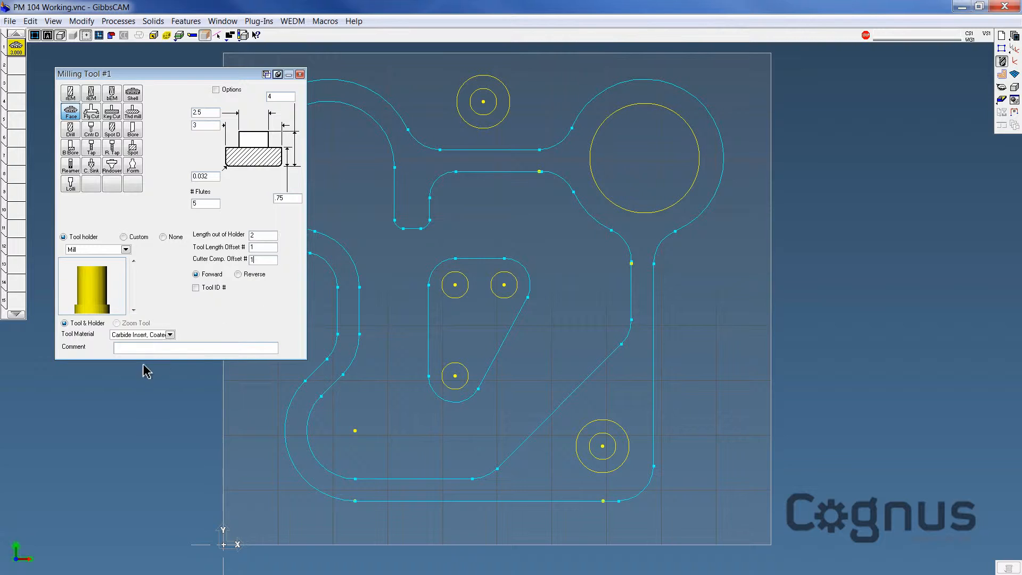
{"action": "mouse_move", "coordinate": [145, 341]}
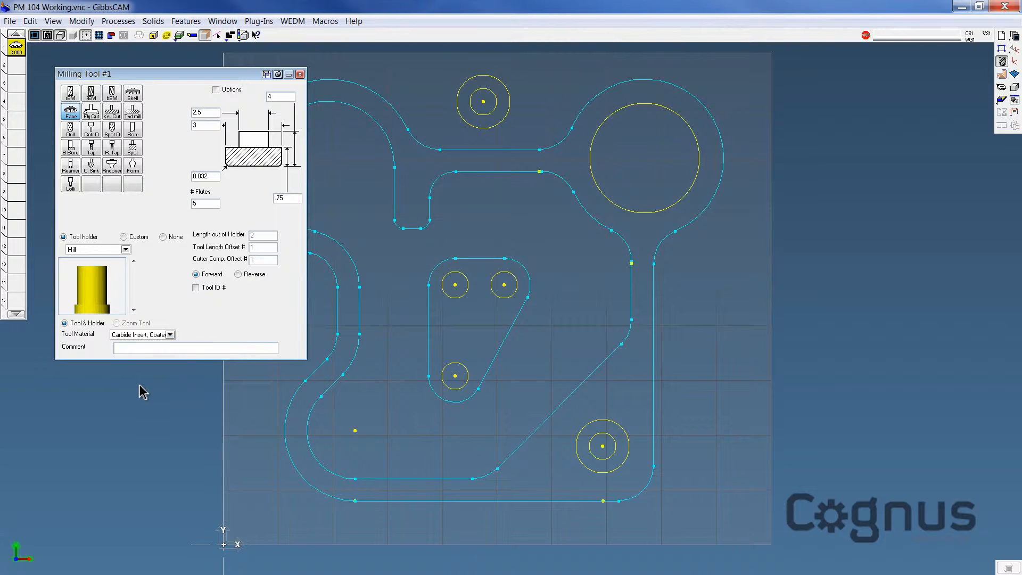
{"action": "type", "text": "Face Mill"}
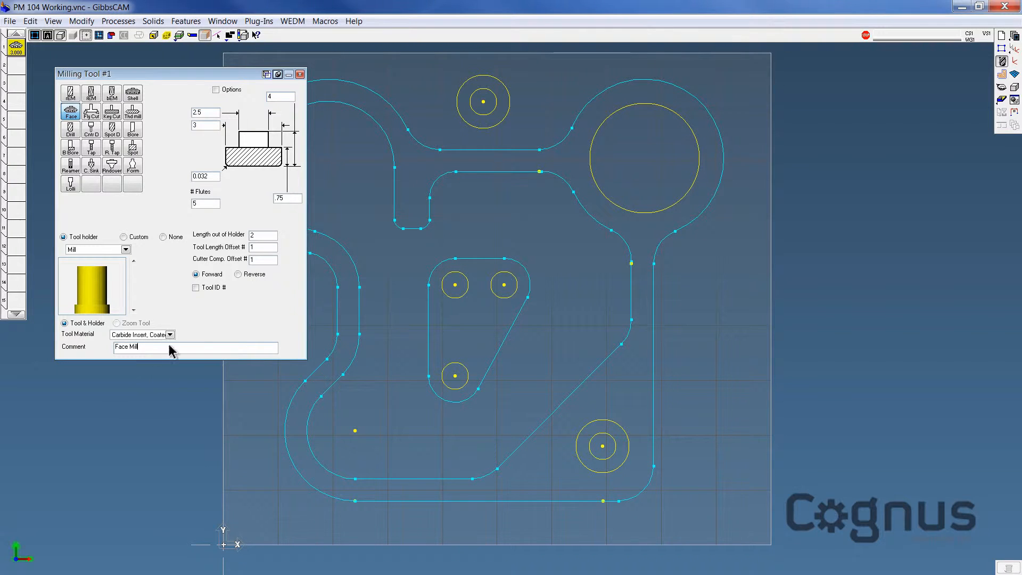
{"action": "left_click", "coordinate": [299, 73]}
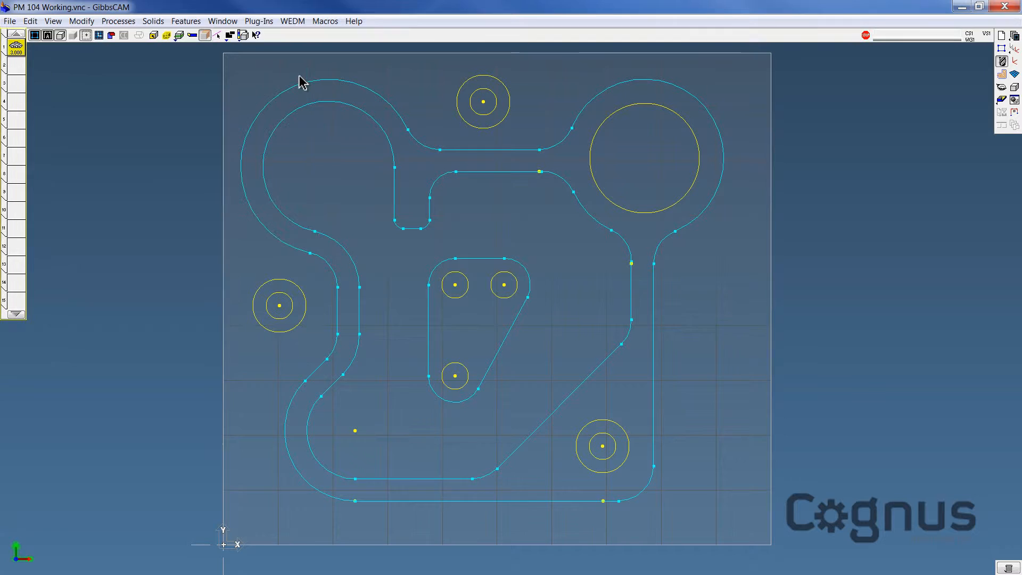
{"action": "mouse_move", "coordinate": [967, 102]}
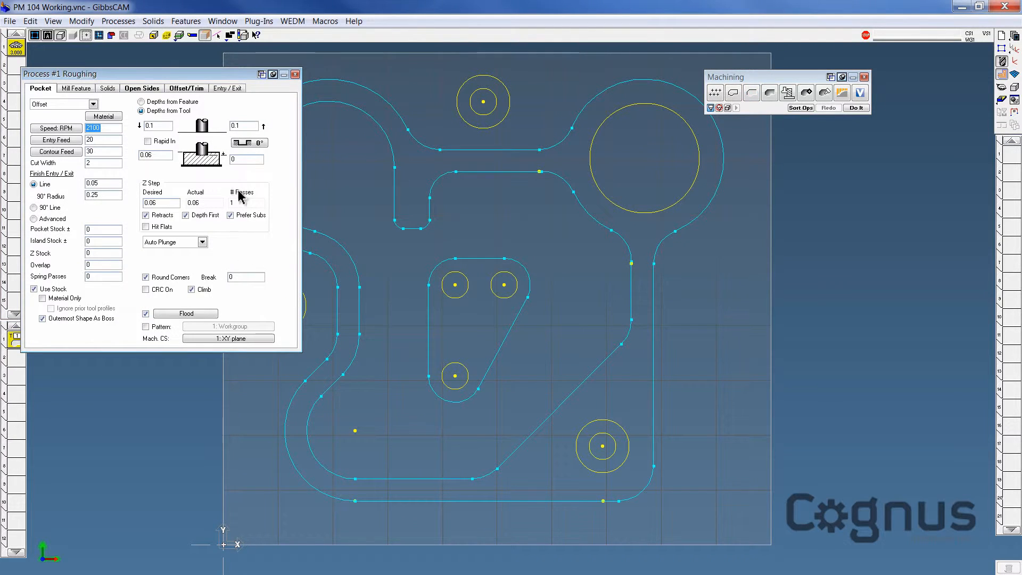
Give the Process #1 pocket roughing depth 2 and Z step 0.1, and generate its toolpath.
{"action": "left_click_drag", "start_coordinate": [59, 73], "coordinate": [120, 116]}
{"action": "type", "text": ".4"}
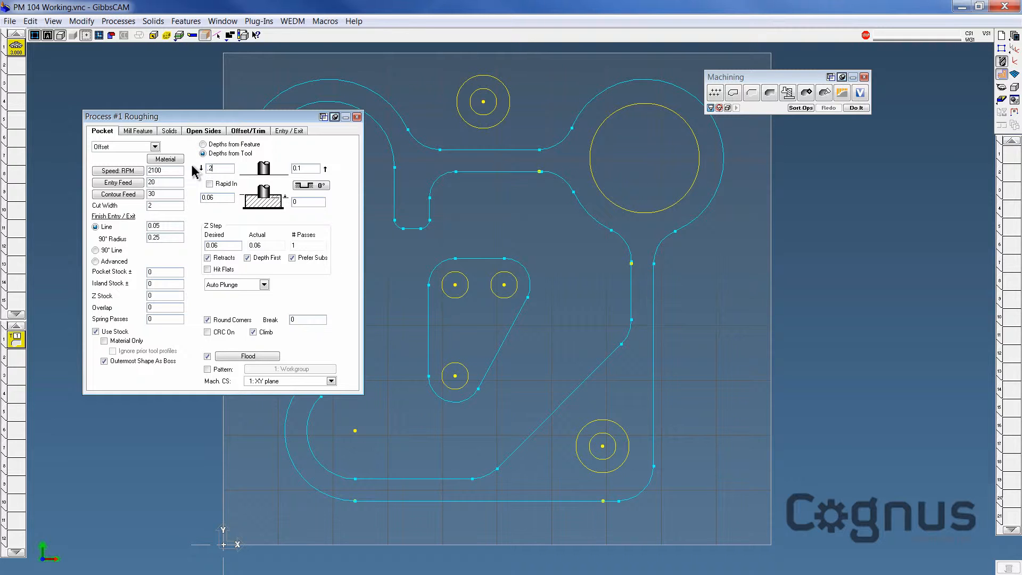
{"action": "left_click", "coordinate": [305, 168]}
{"action": "type", "text": "2"}
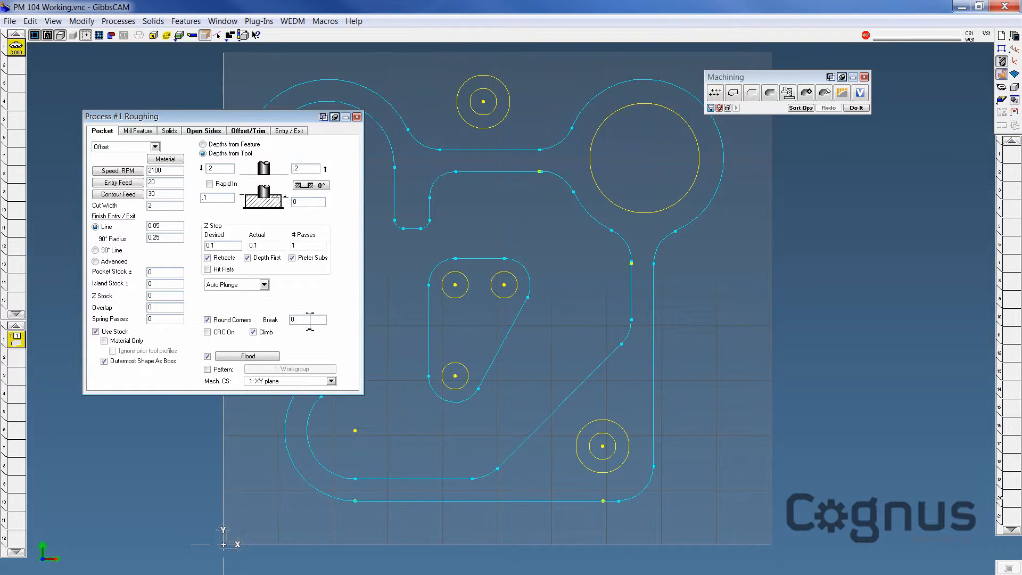
{"action": "left_click", "coordinate": [854, 107]}
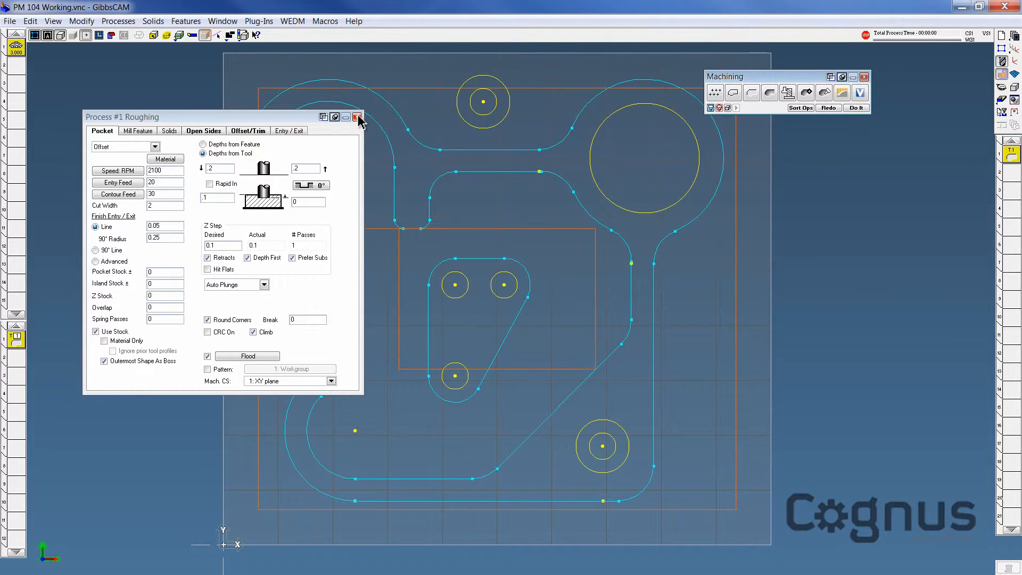
Close the roughing Process dialog and view the toolpath on the stock block isometrically.
{"action": "left_click", "coordinate": [357, 117]}
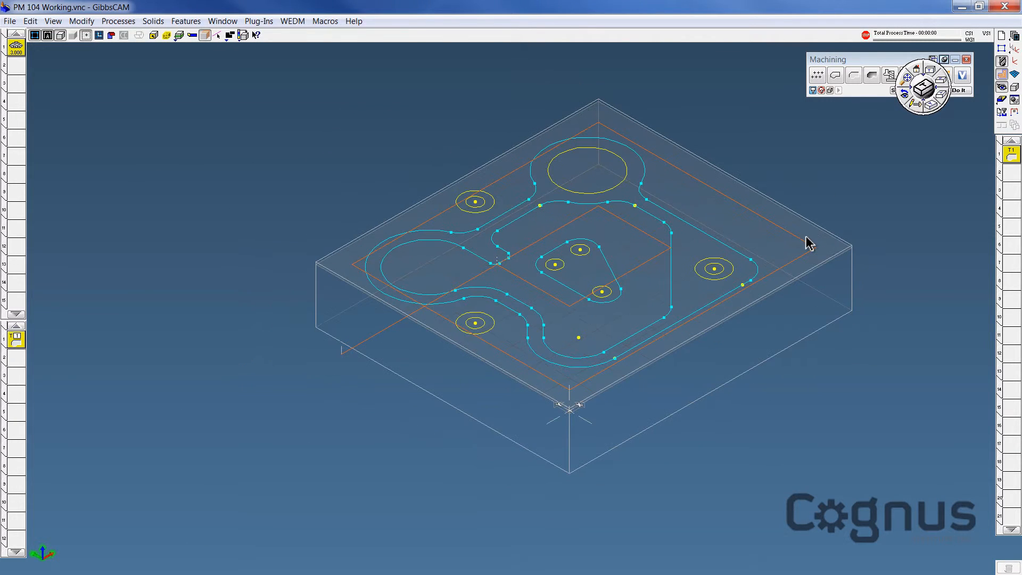
{"action": "mouse_move", "coordinate": [565, 328]}
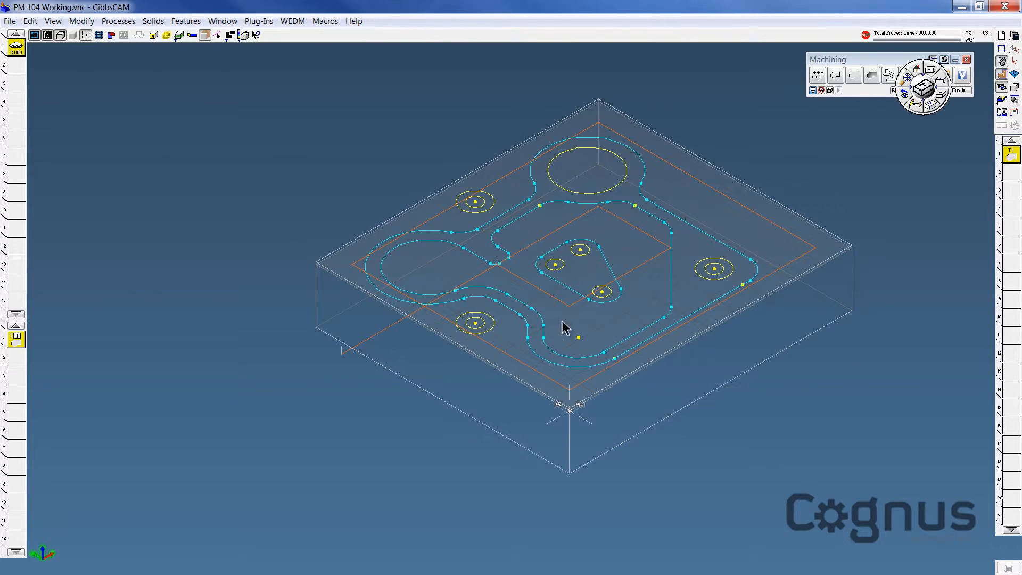
{"action": "mouse_move", "coordinate": [515, 290]}
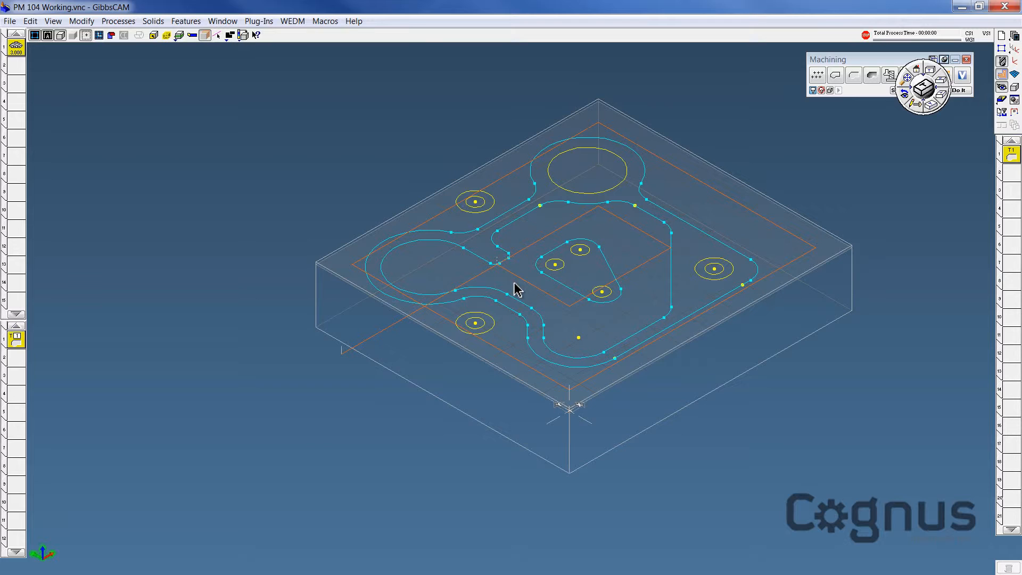
{"action": "mouse_move", "coordinate": [452, 363]}
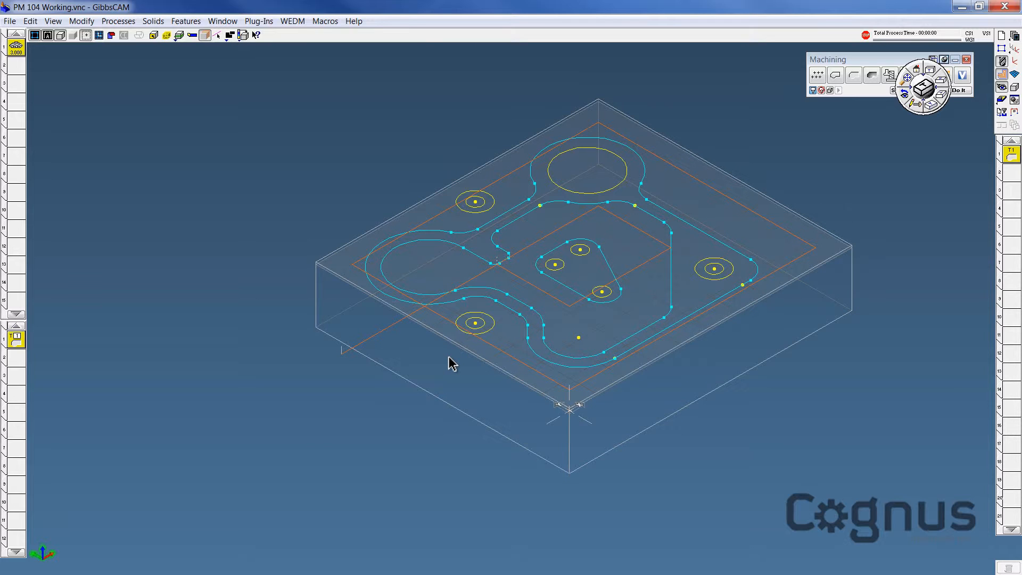
{"action": "left_click", "coordinate": [259, 21]}
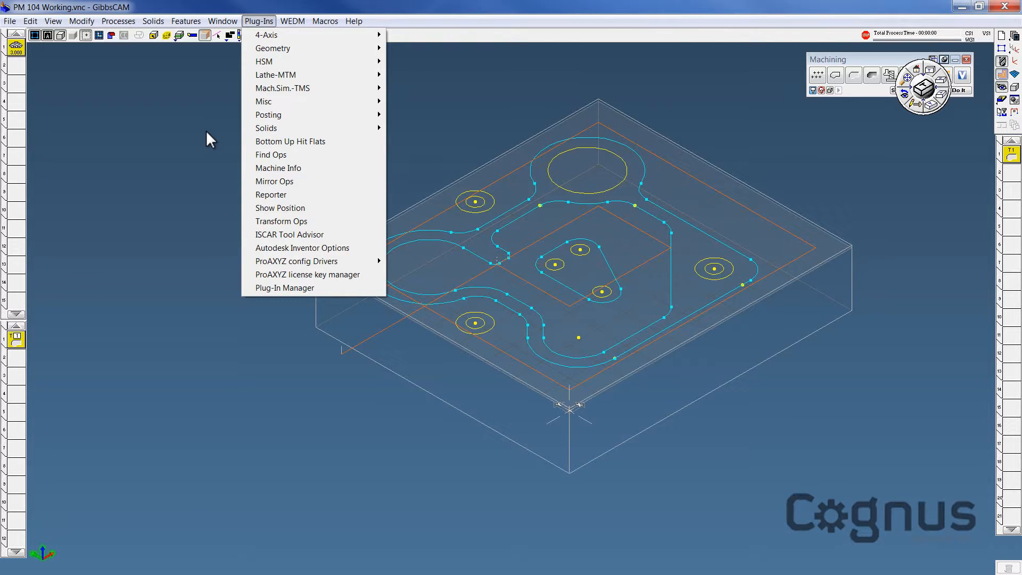
{"action": "mouse_move", "coordinate": [264, 61]}
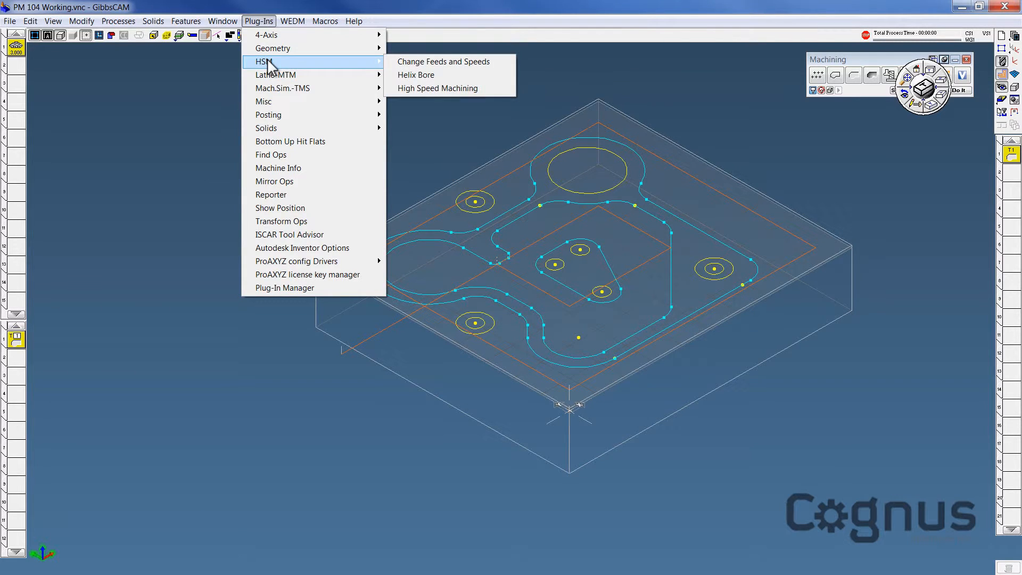
{"action": "mouse_move", "coordinate": [314, 67]}
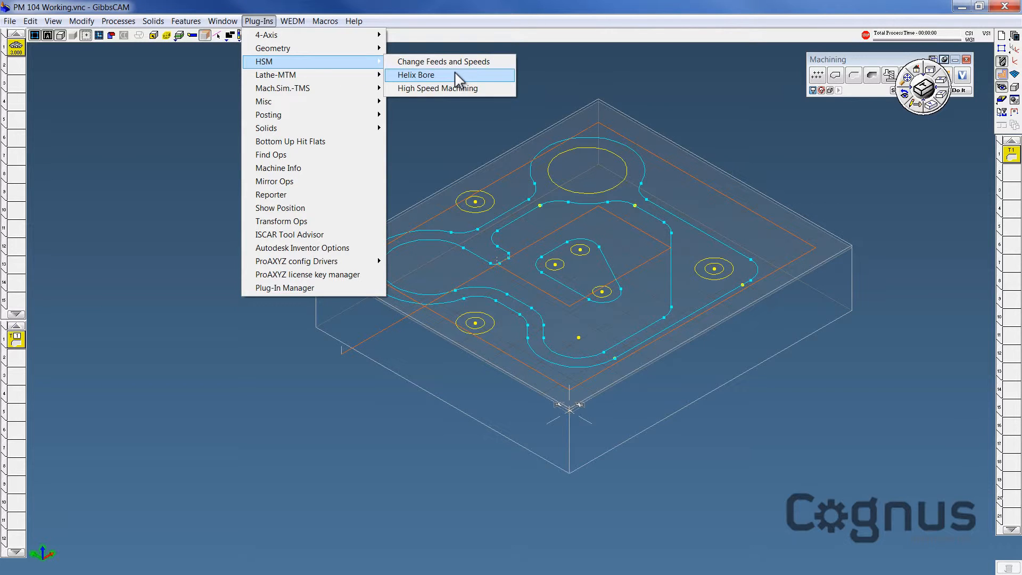
{"action": "mouse_move", "coordinate": [437, 87]}
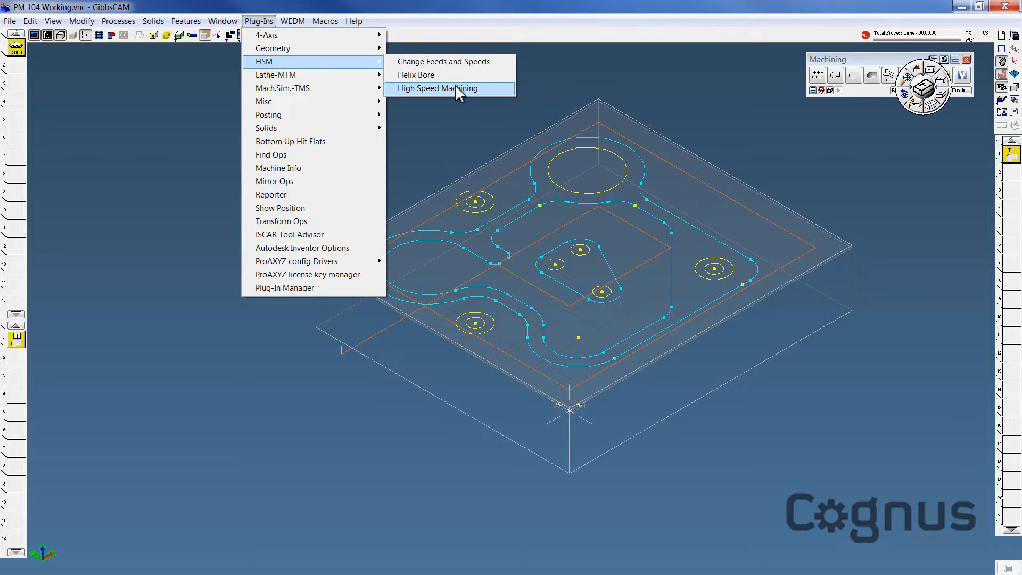
Open the HSM High Speed Machining dialog from Plug-Ins.
{"action": "left_click", "coordinate": [439, 88]}
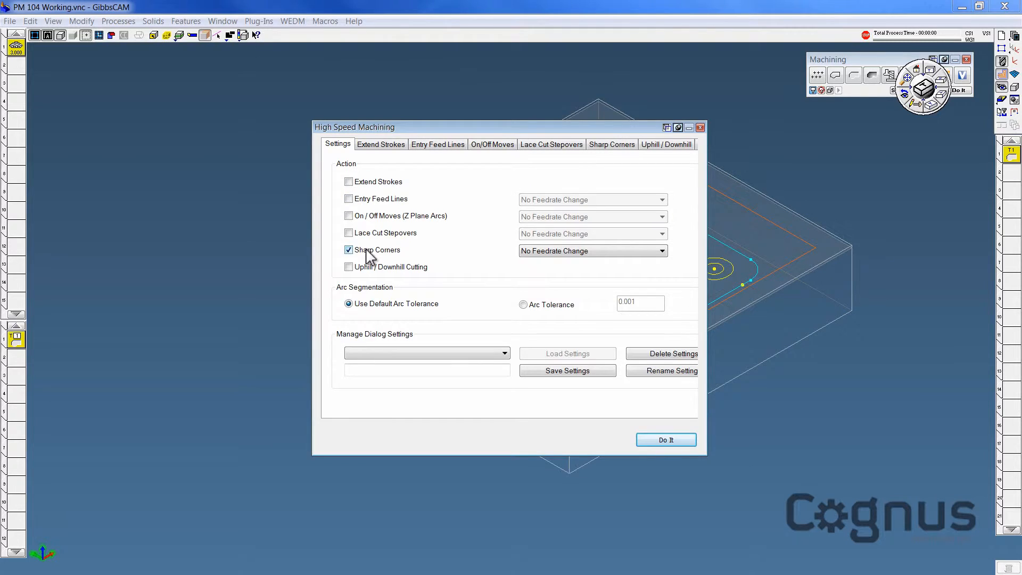
{"action": "mouse_move", "coordinate": [509, 194]}
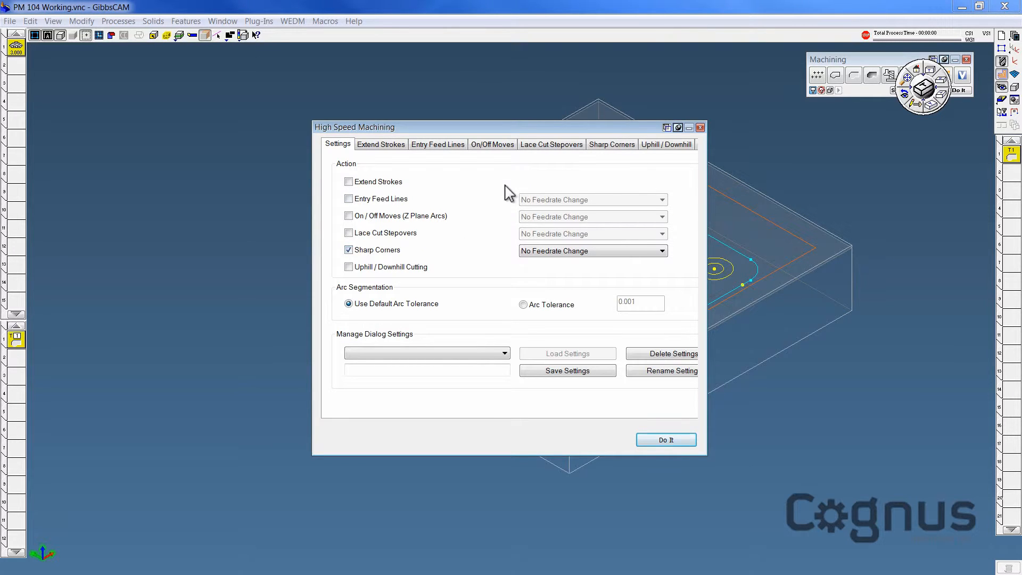
Show the Sharp Corners tab of the High Speed Machining dialog.
{"action": "left_click", "coordinate": [610, 144]}
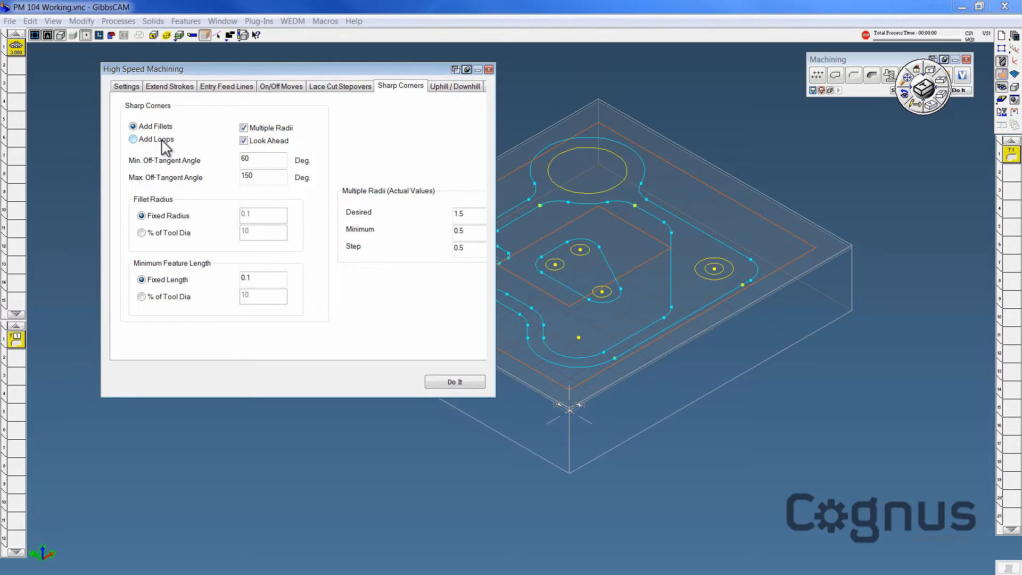
{"action": "mouse_move", "coordinate": [204, 151]}
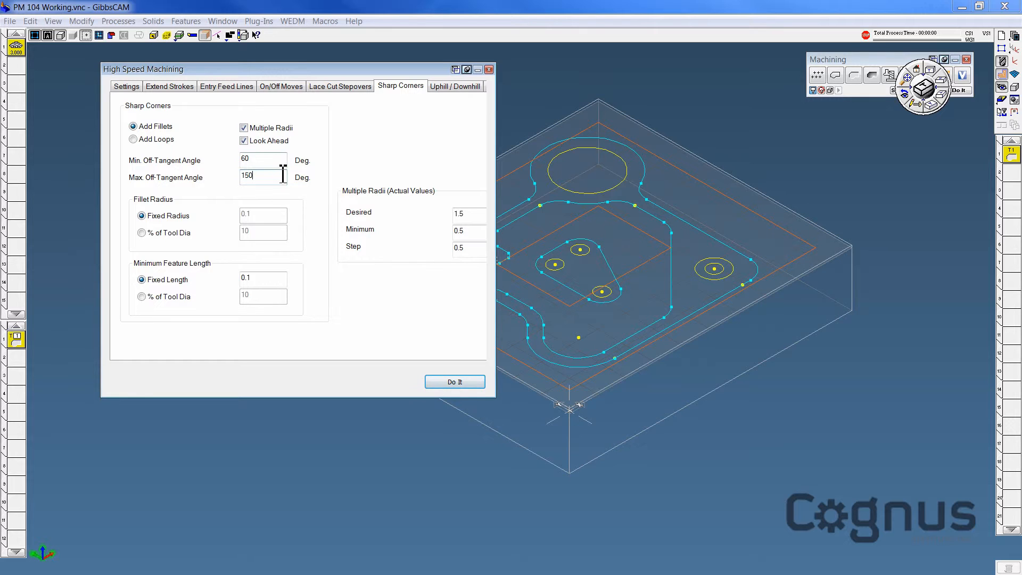
{"action": "mouse_move", "coordinate": [322, 240]}
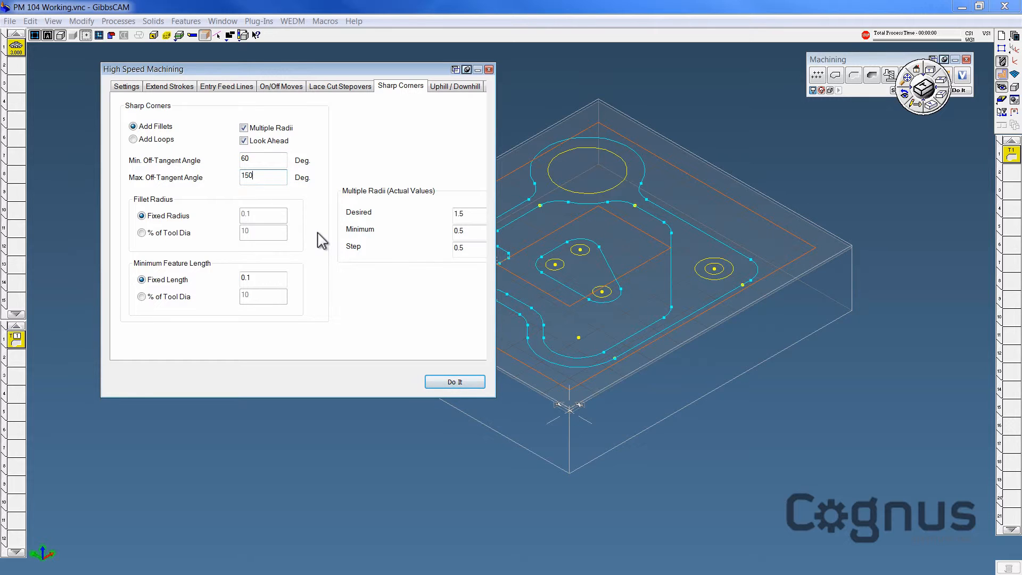
{"action": "mouse_move", "coordinate": [215, 235]}
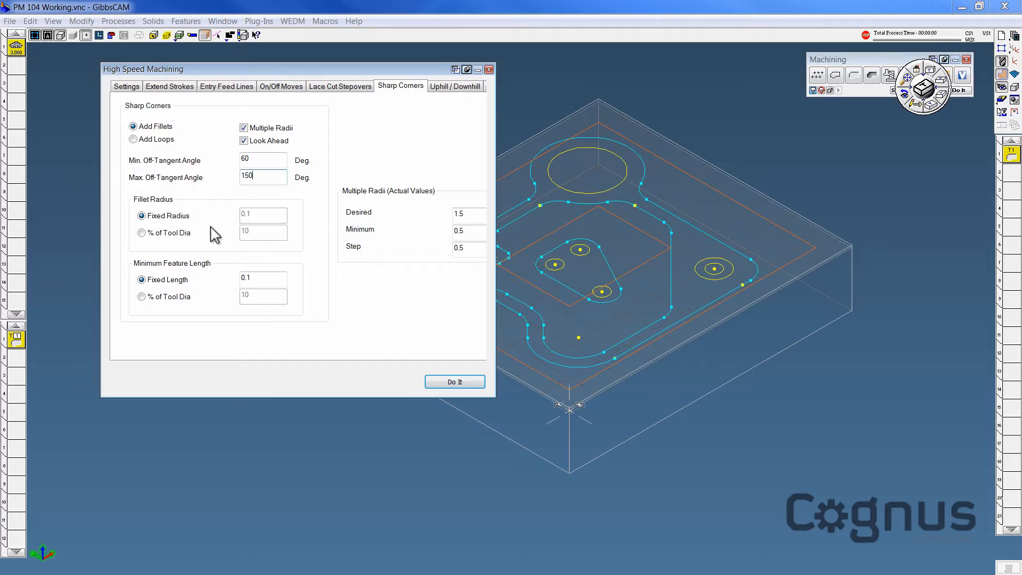
Keep sharp-corner Add Fillets at a fixed radius, with multiple radii 1.5/0.5/0.5.
{"action": "left_click", "coordinate": [141, 233]}
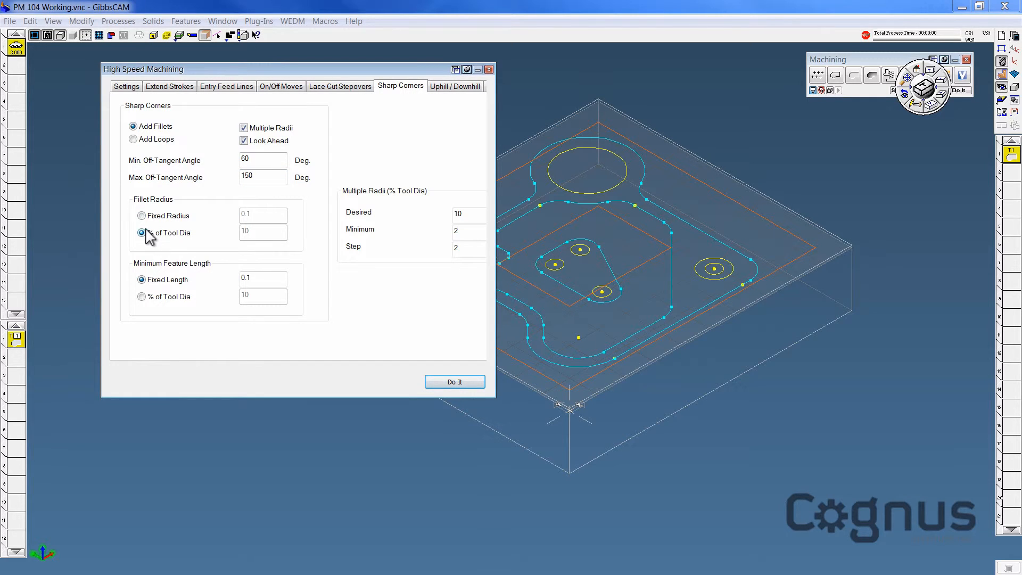
{"action": "left_click", "coordinate": [134, 215]}
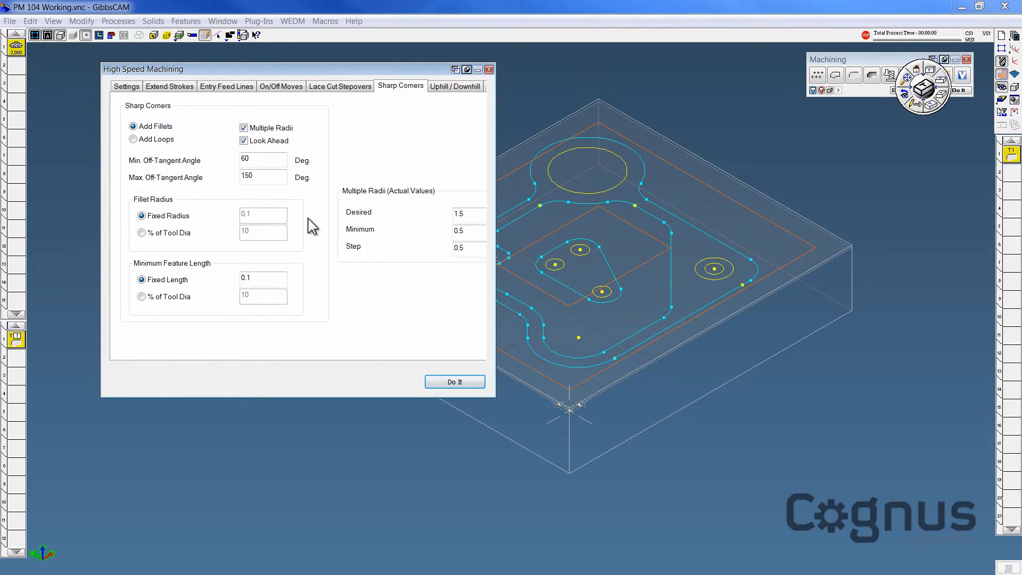
{"action": "mouse_move", "coordinate": [447, 221]}
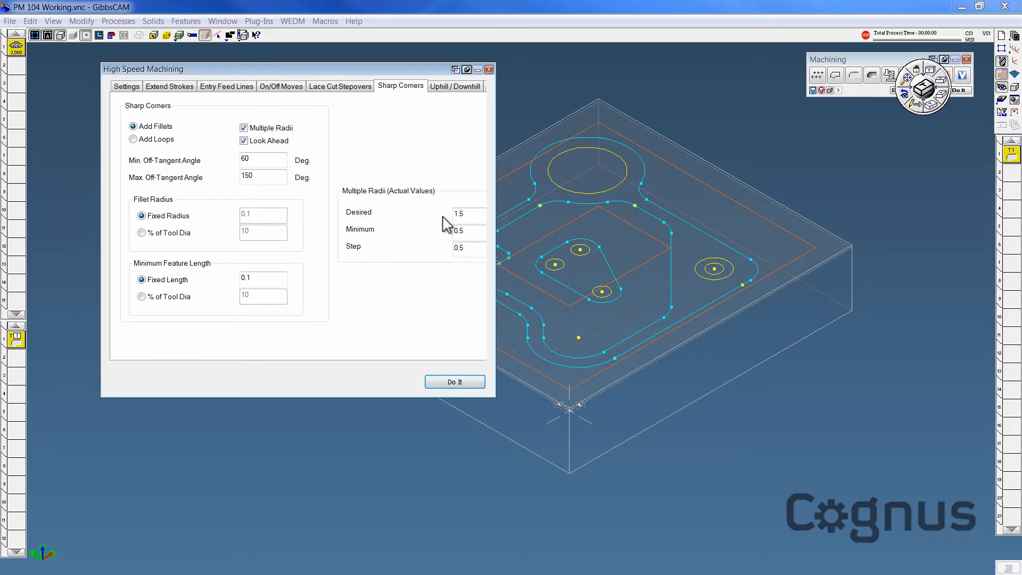
{"action": "left_click", "coordinate": [468, 214]}
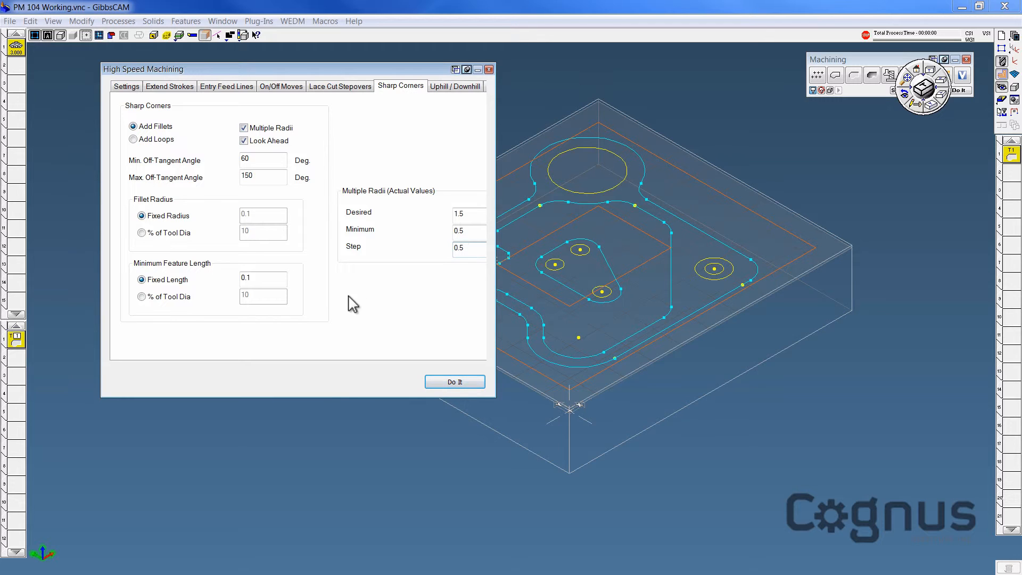
{"action": "left_click", "coordinate": [262, 276]}
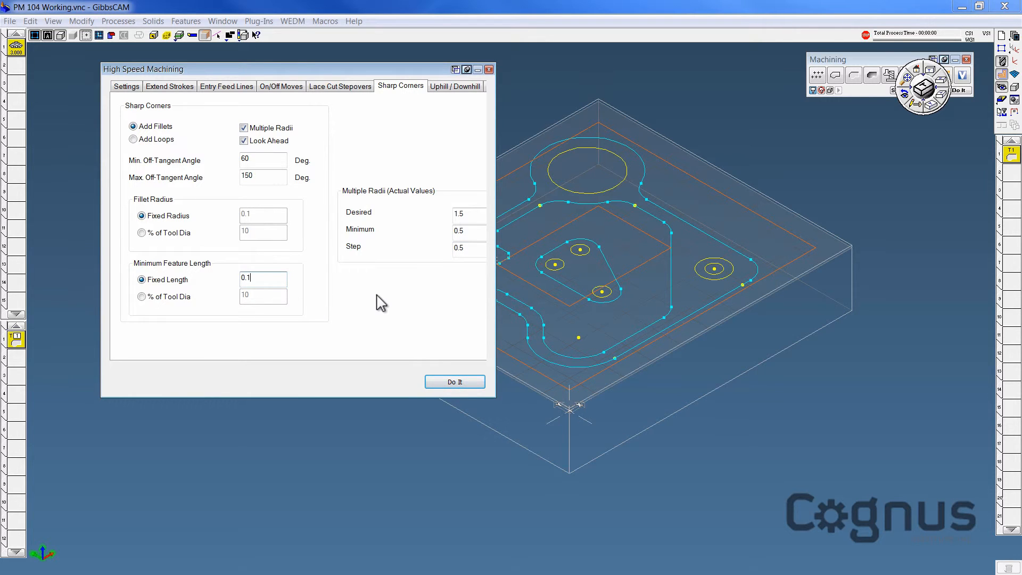
Regenerate the filleted toolpath and start a cut-part rendering of the stock.
{"action": "left_click", "coordinate": [454, 381]}
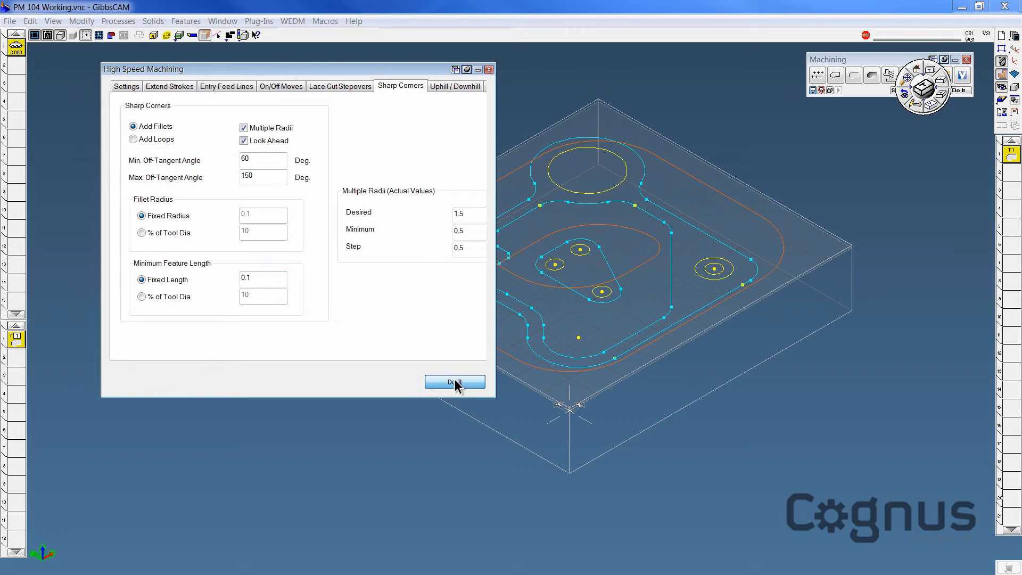
{"action": "left_click", "coordinate": [454, 381]}
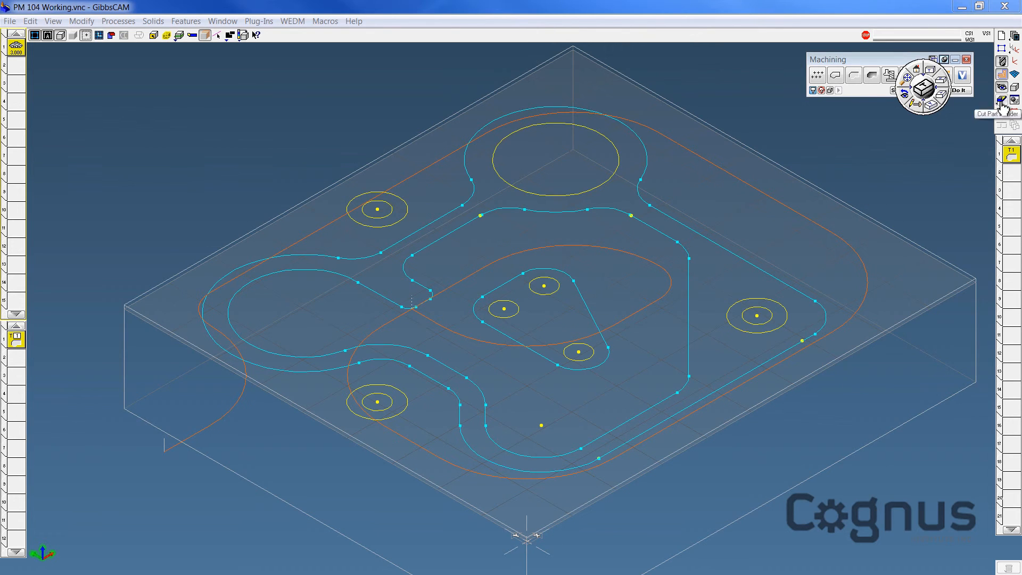
{"action": "left_click", "coordinate": [1004, 100]}
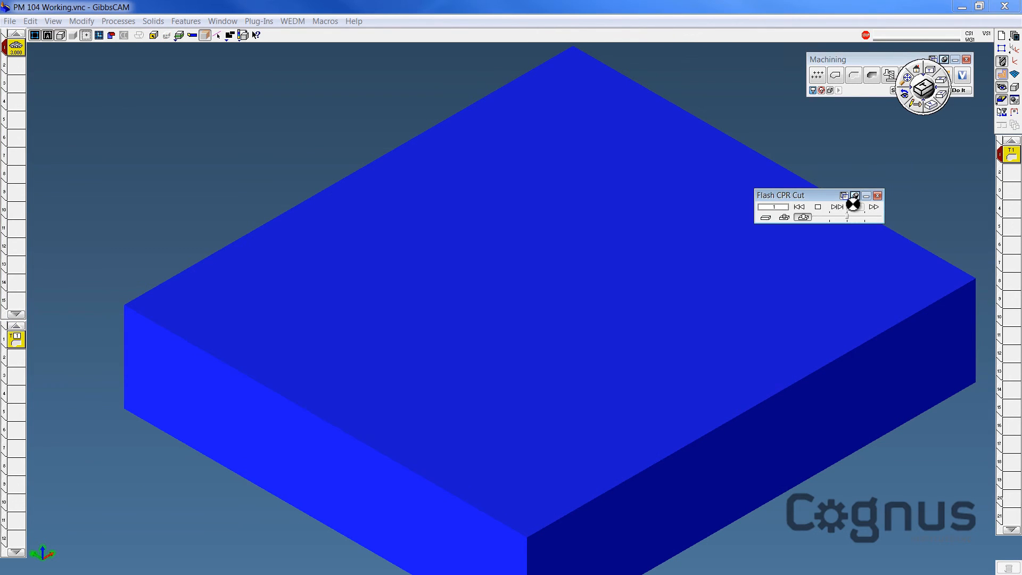
Play the Flash CPR cut simulation, rewind, and replay it to watch the face mill.
{"action": "left_click", "coordinate": [836, 206]}
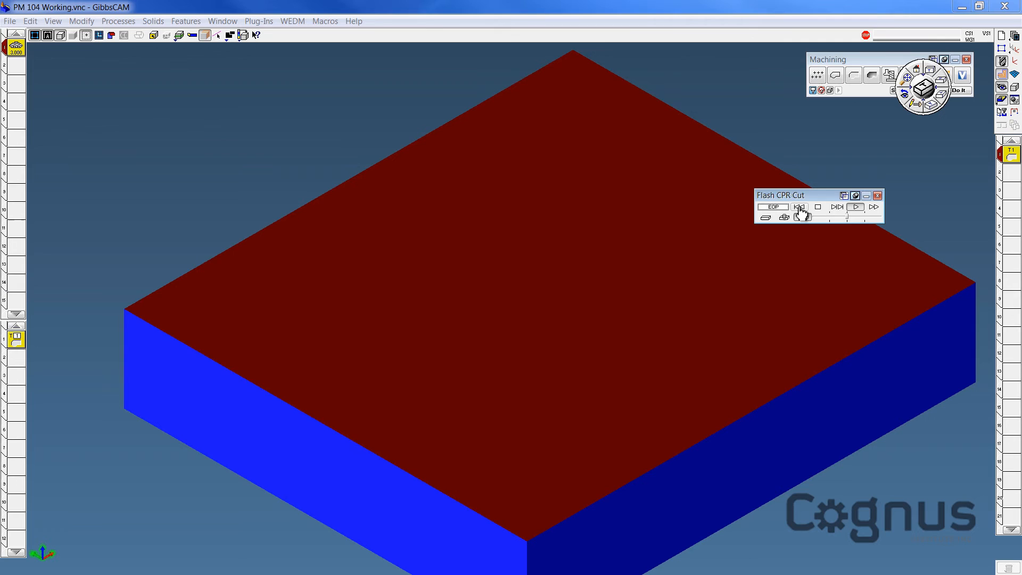
{"action": "left_click", "coordinate": [798, 207]}
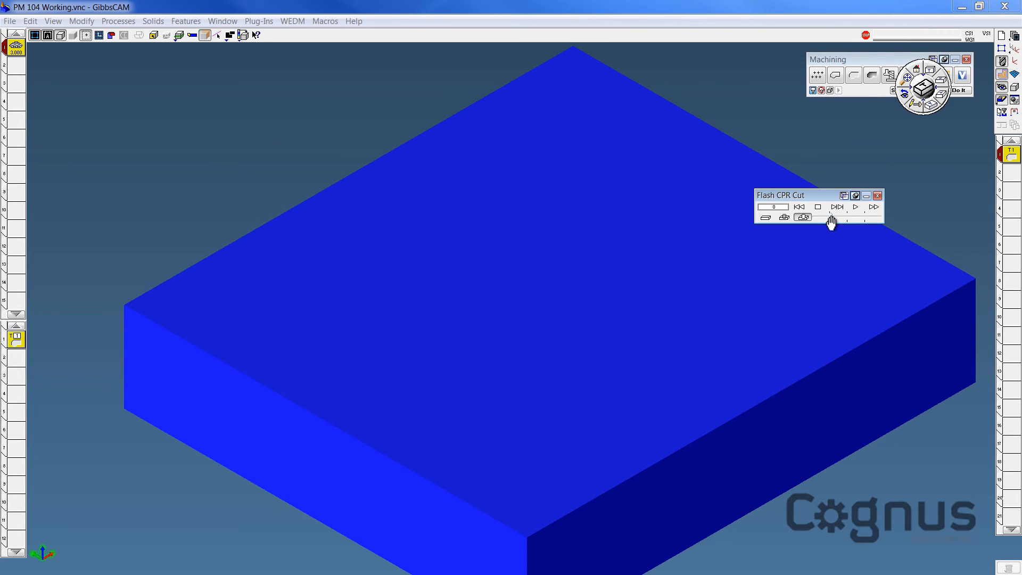
{"action": "left_click", "coordinate": [856, 207]}
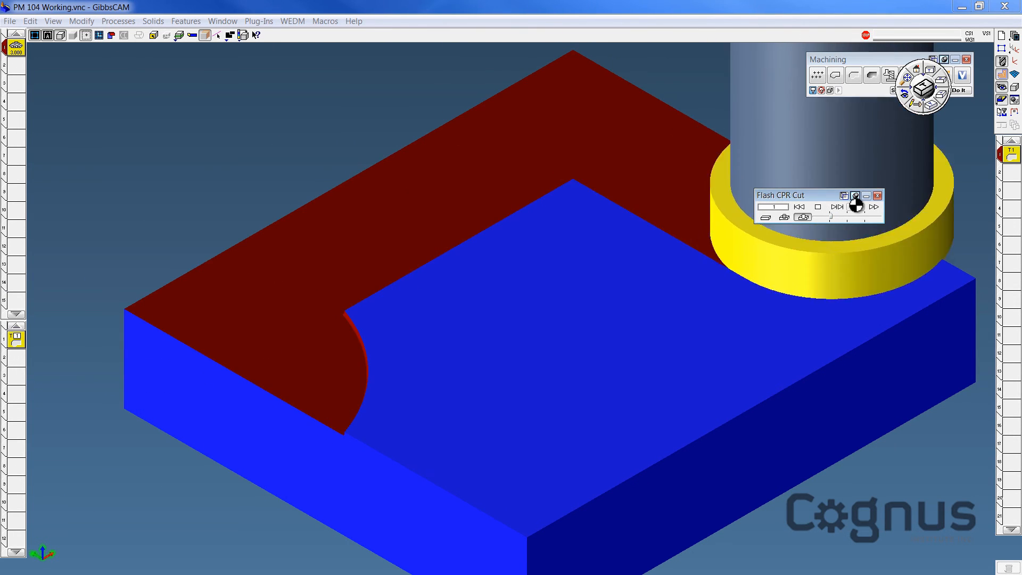